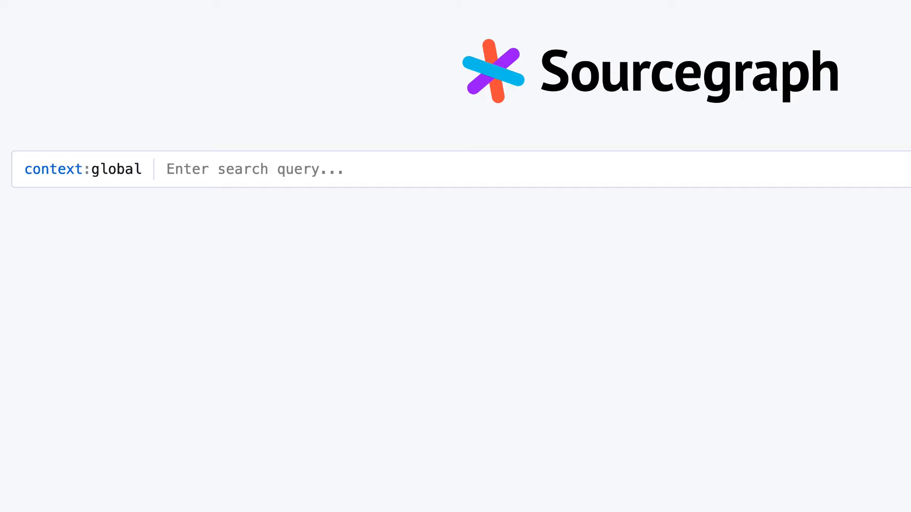
Open User settings from the profile menu to edit the settings JSON.
{"action": "left_click", "coordinate": [83, 169]}
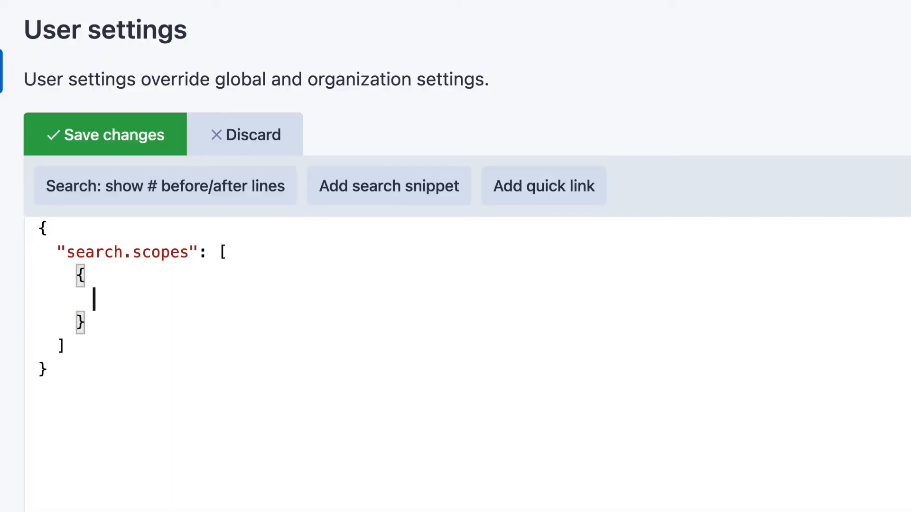
Add a scope named 'My test snippet' with value file:(test|spec) to search.scopes.
{"action": "type", "text": "\"name\": \""}
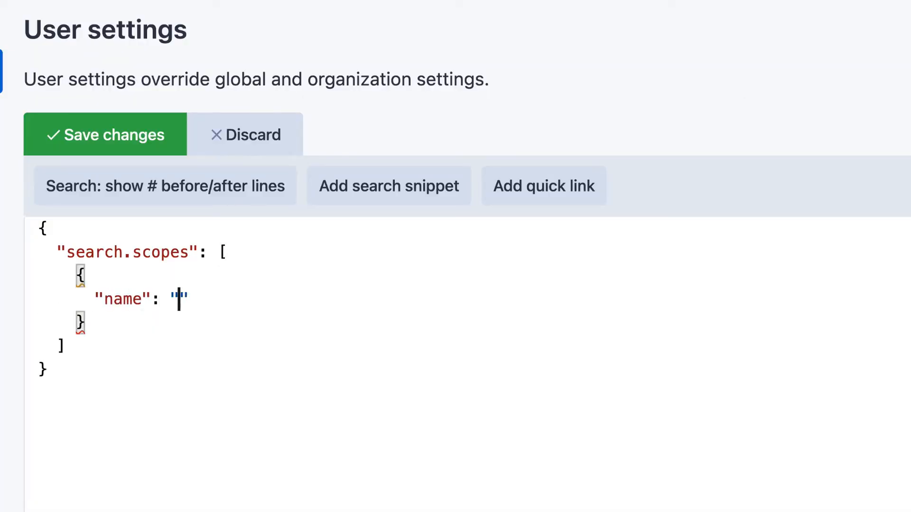
{"action": "type", "text": "My test snippet"}
{"action": "type", "text": "\"value"}
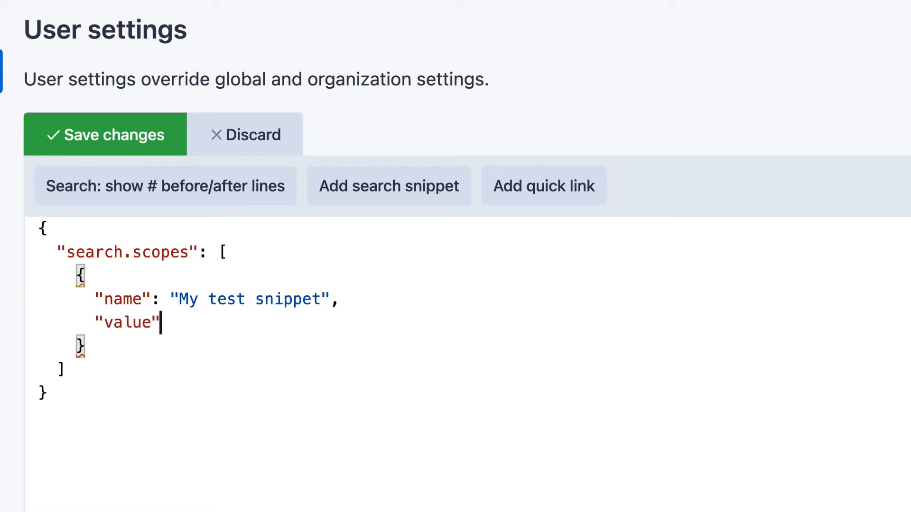
{"action": "type", "text": ": \"file:(\""}
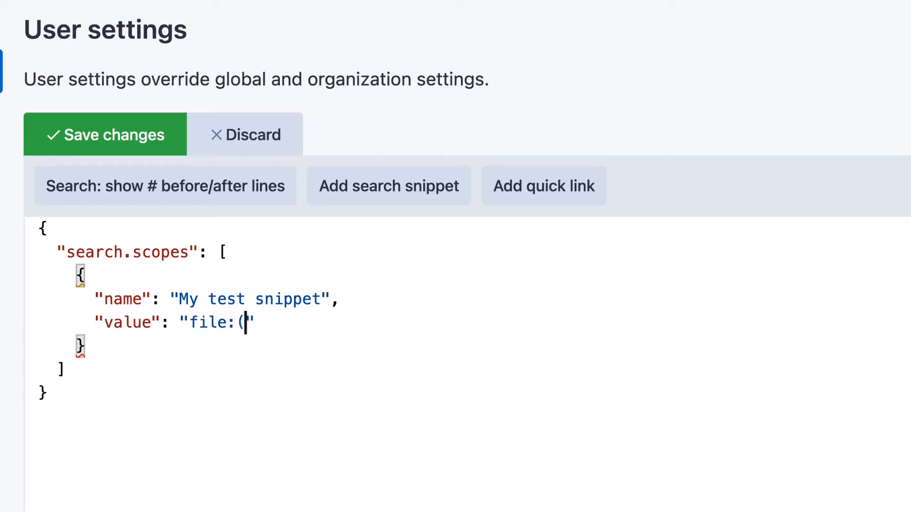
{"action": "type", "text": "test|sp"}
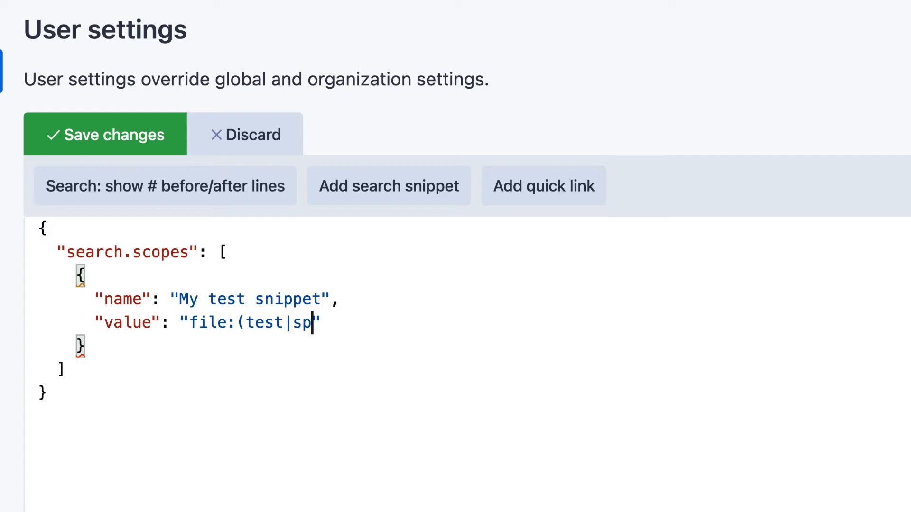
{"action": "type", "text": "ec)"}
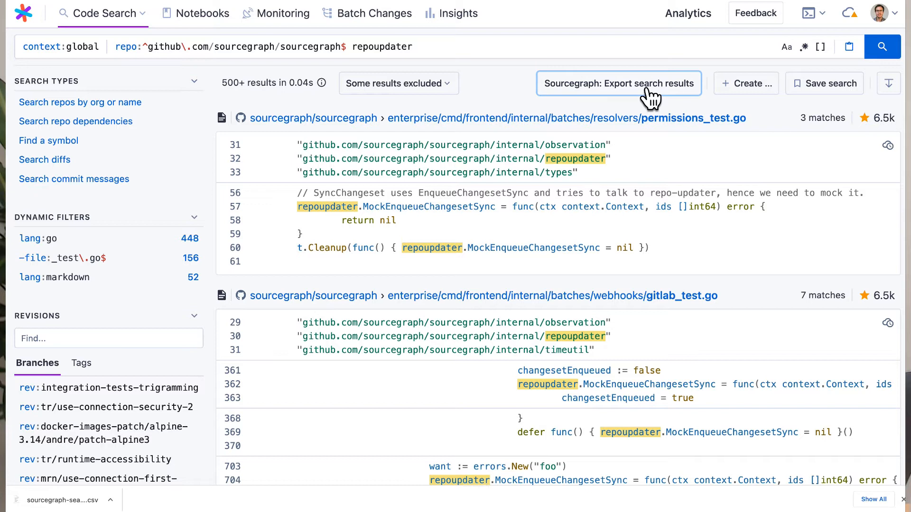
Download the repoupdater results from sourcegraph/sourcegraph as a CSV via Export search results.
{"action": "left_click", "coordinate": [619, 84]}
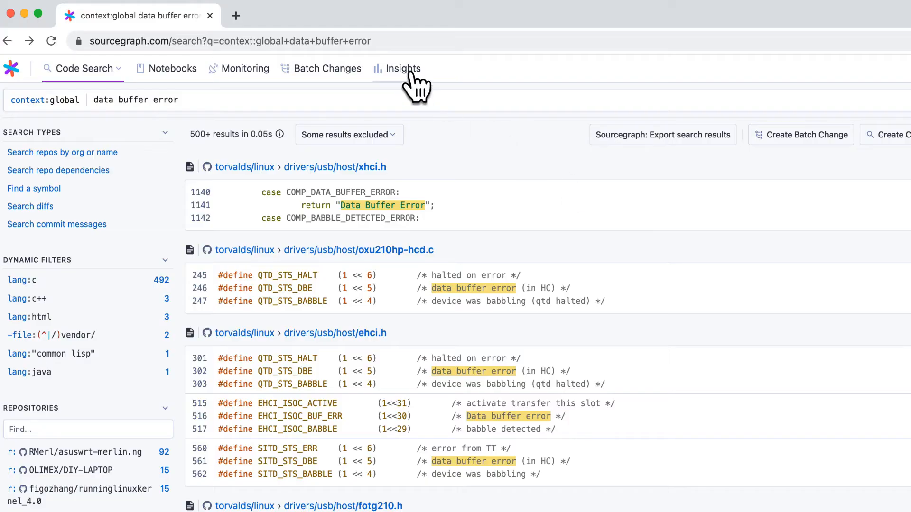
Focus the search bar for the context:global 'data buffer error' query.
{"action": "left_click", "coordinate": [232, 41]}
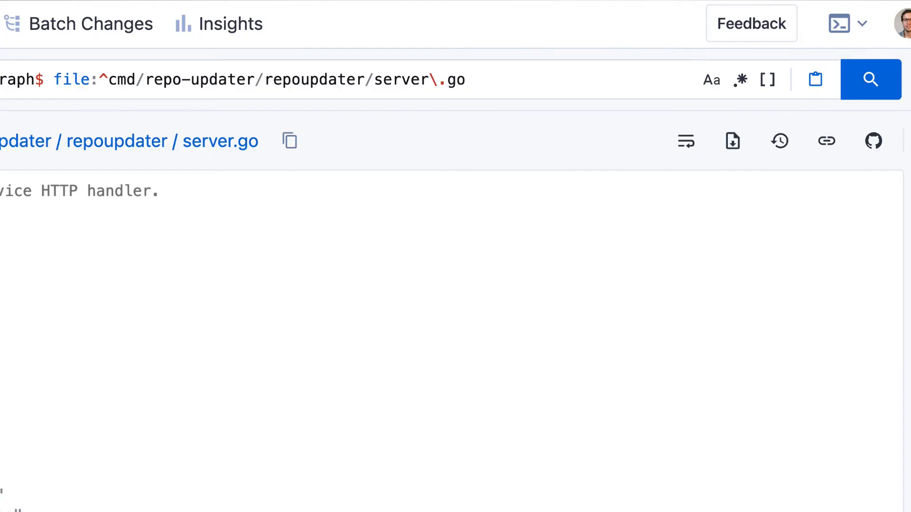
{"action": "mouse_move", "coordinate": [849, 183]}
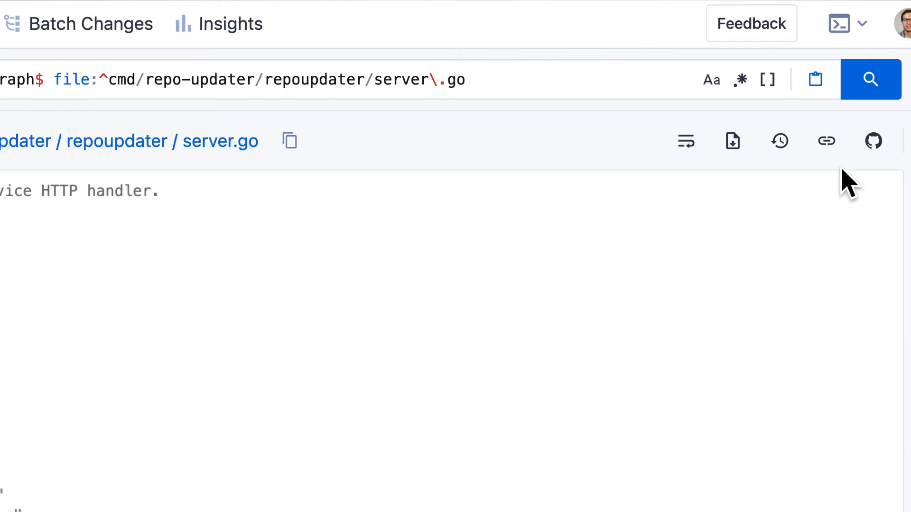
{"action": "mouse_move", "coordinate": [826, 141]}
{"action": "type", "text": "data buffer error"}
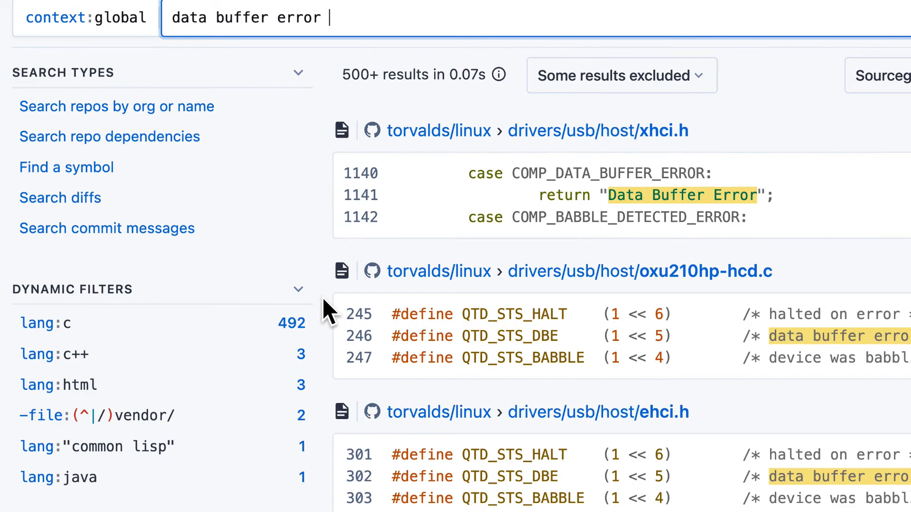
Scroll through the Dynamic filters and Repositories sidebar, then start typing 'select:' in the query.
{"action": "scroll", "scroll_direction": "down", "scroll_amount": 3}
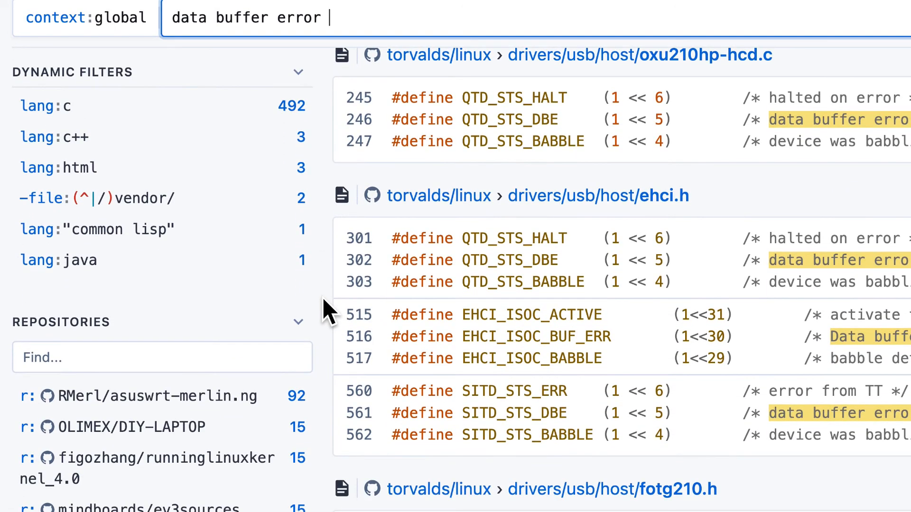
{"action": "scroll", "scroll_direction": "down", "scroll_amount": 3}
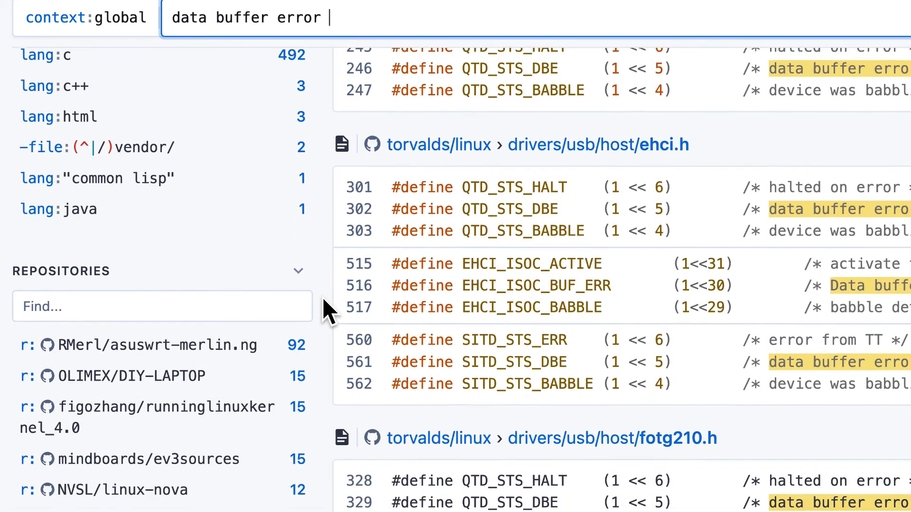
{"action": "scroll", "scroll_direction": "down", "scroll_amount": 3}
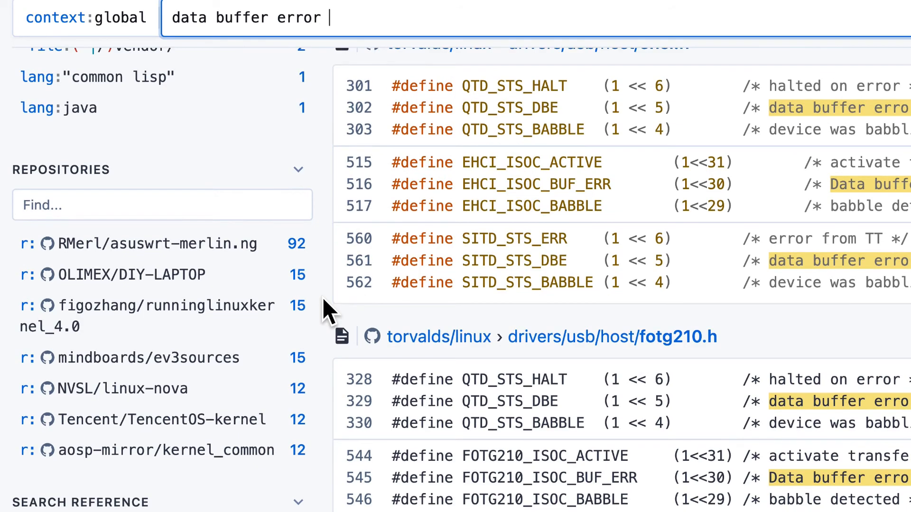
{"action": "type", "text": "select:"}
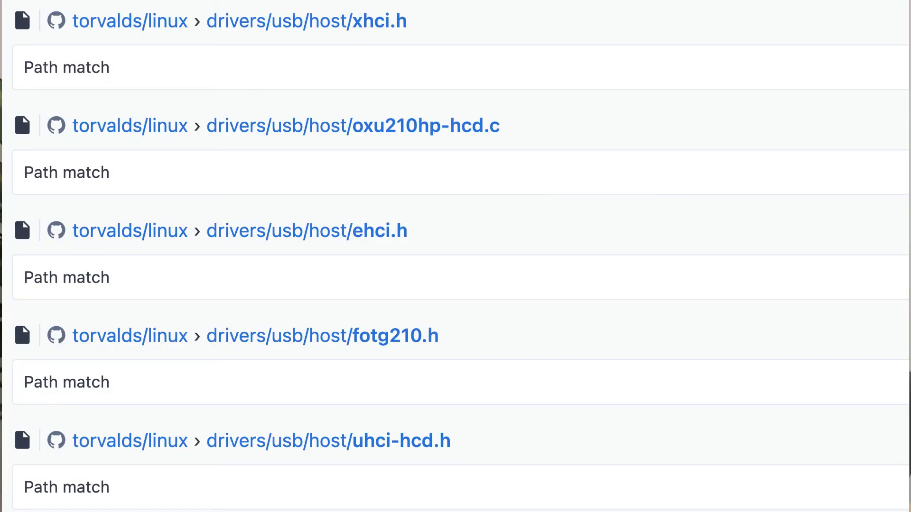
Retype the query as 'data buffer error selec' to add a select:file clause.
{"action": "type", "text": "data buffer error selec"}
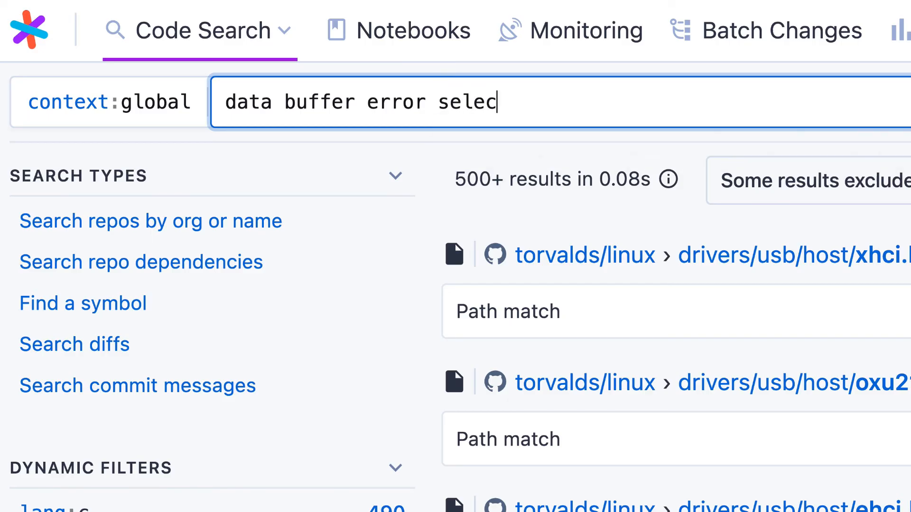